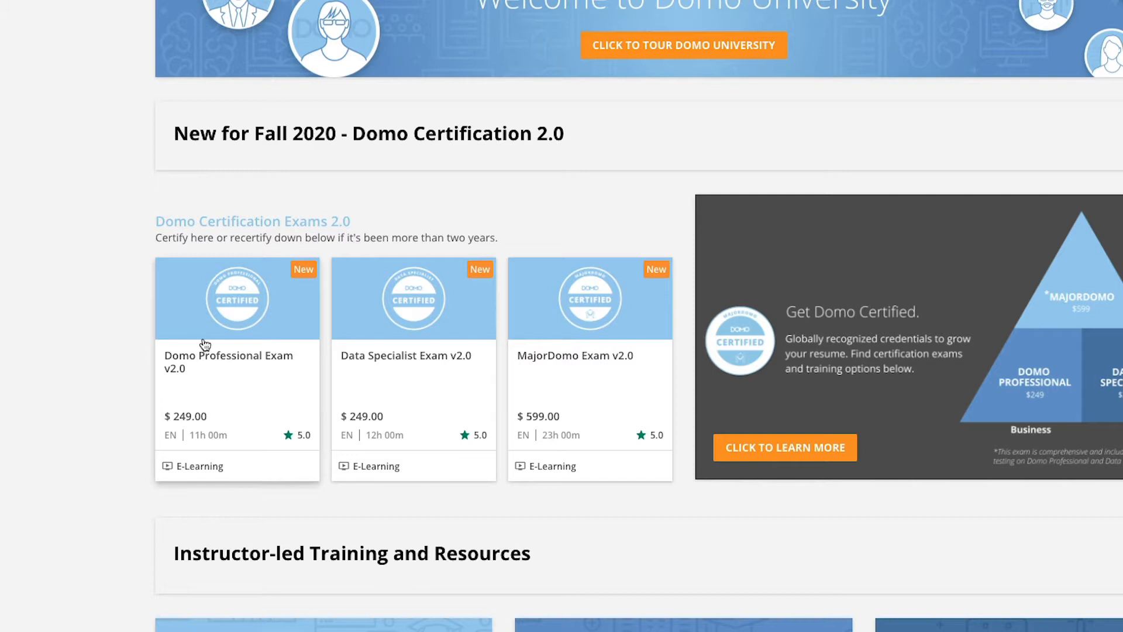
pyautogui.moveTo(219, 383)
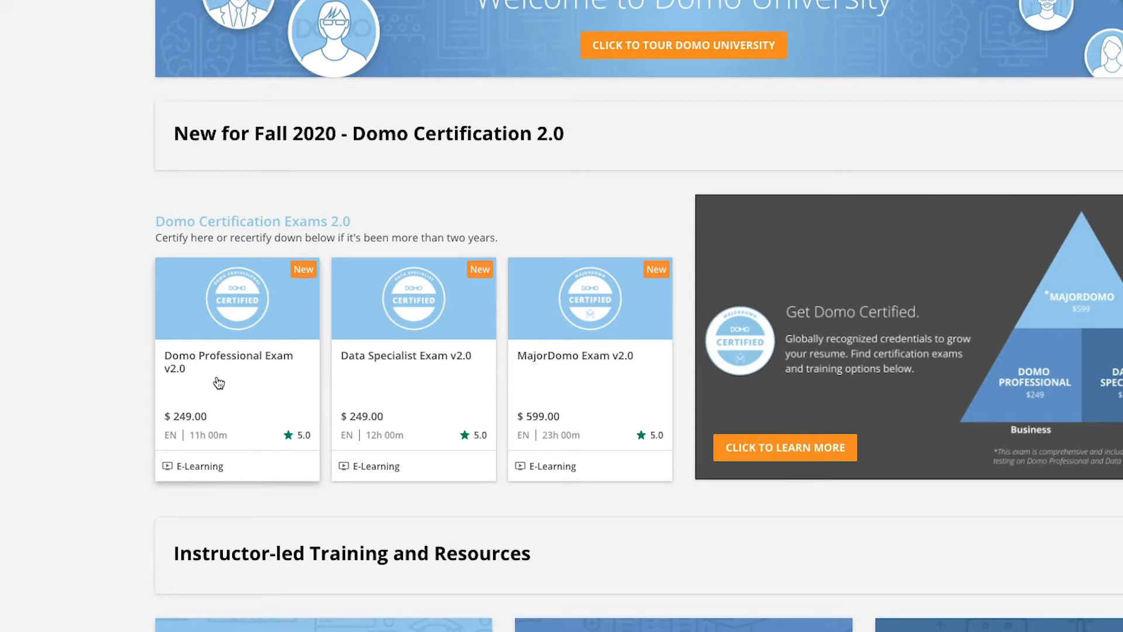
pyautogui.moveTo(404, 387)
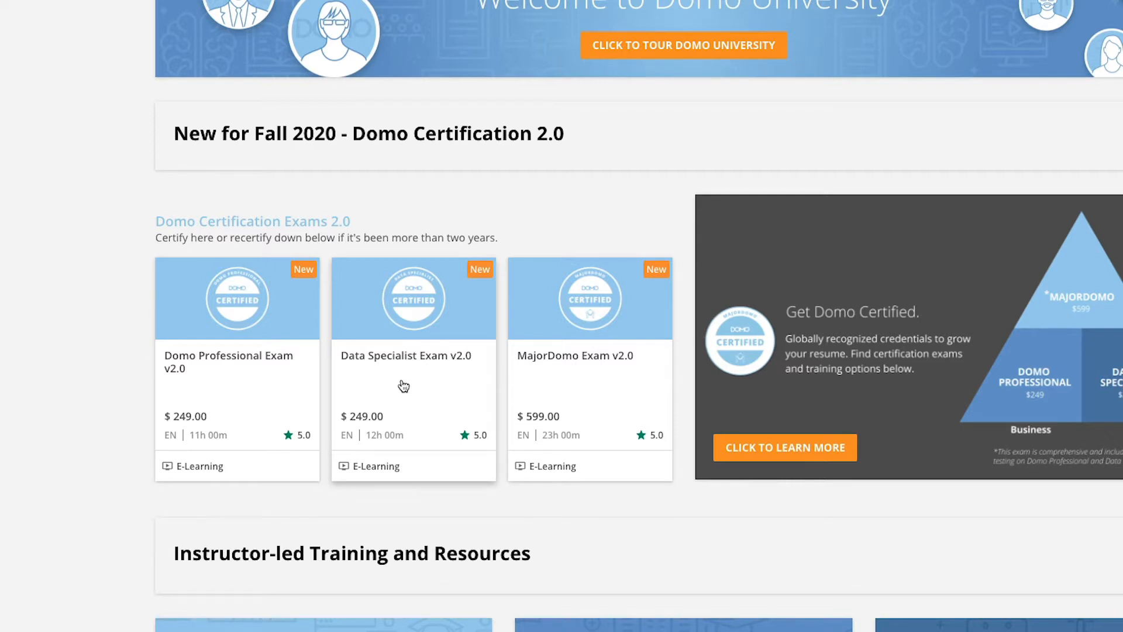
pyautogui.moveTo(557, 381)
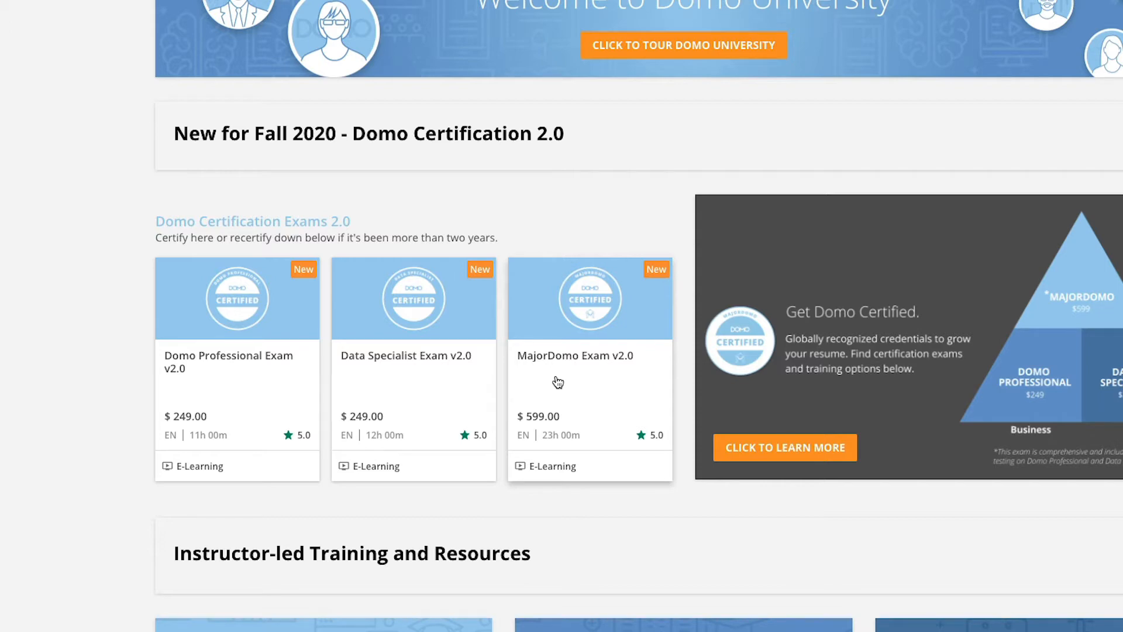
# Open the MajorDomo Exam v2.0 course details page showing its $599.00 price
pyautogui.click(157, 20)
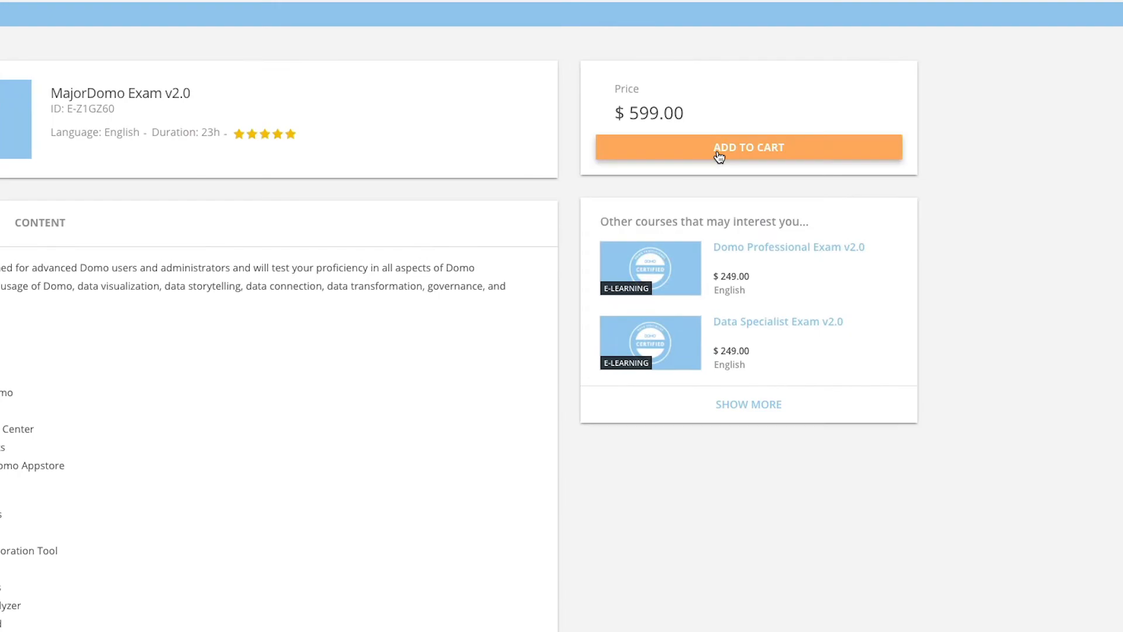
# Add MajorDomo Exam v2.0 to the cart and view the $599.00 cart total
pyautogui.click(749, 147)
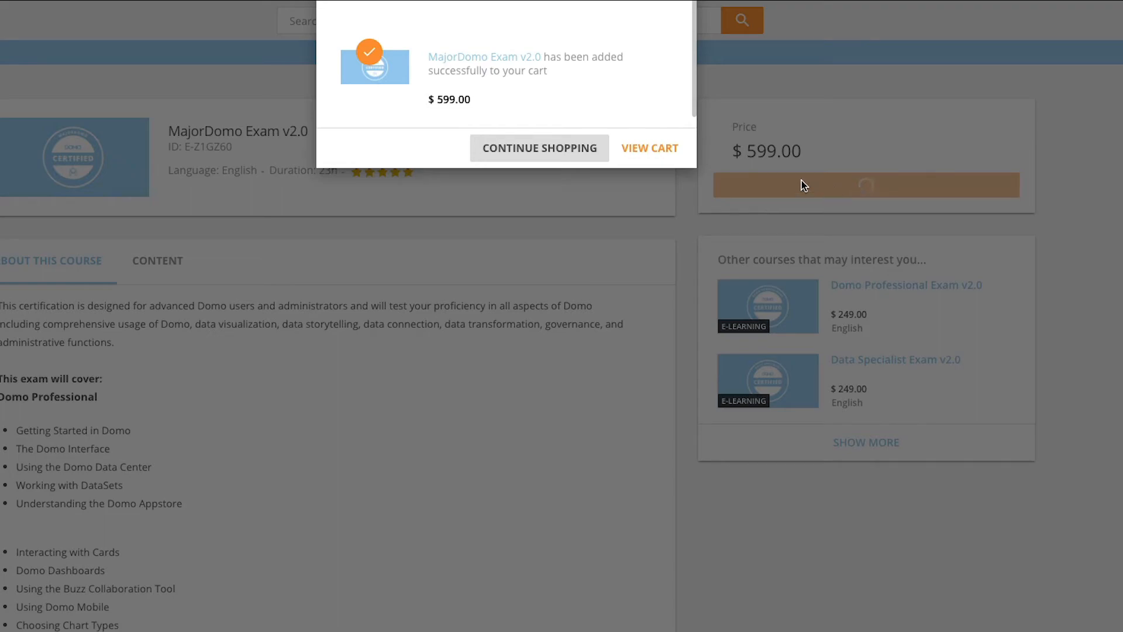
pyautogui.click(650, 148)
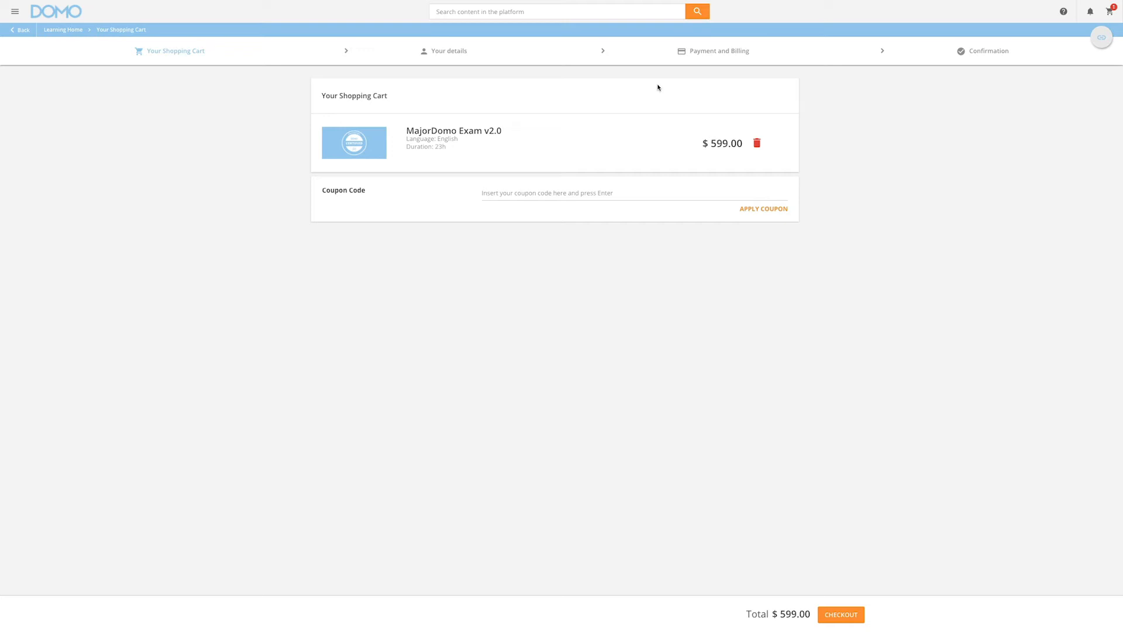
# Apply the CertificationExample coupon, dropping the exam to $0.00, and proceed to checkout
pyautogui.write('CertificationE')
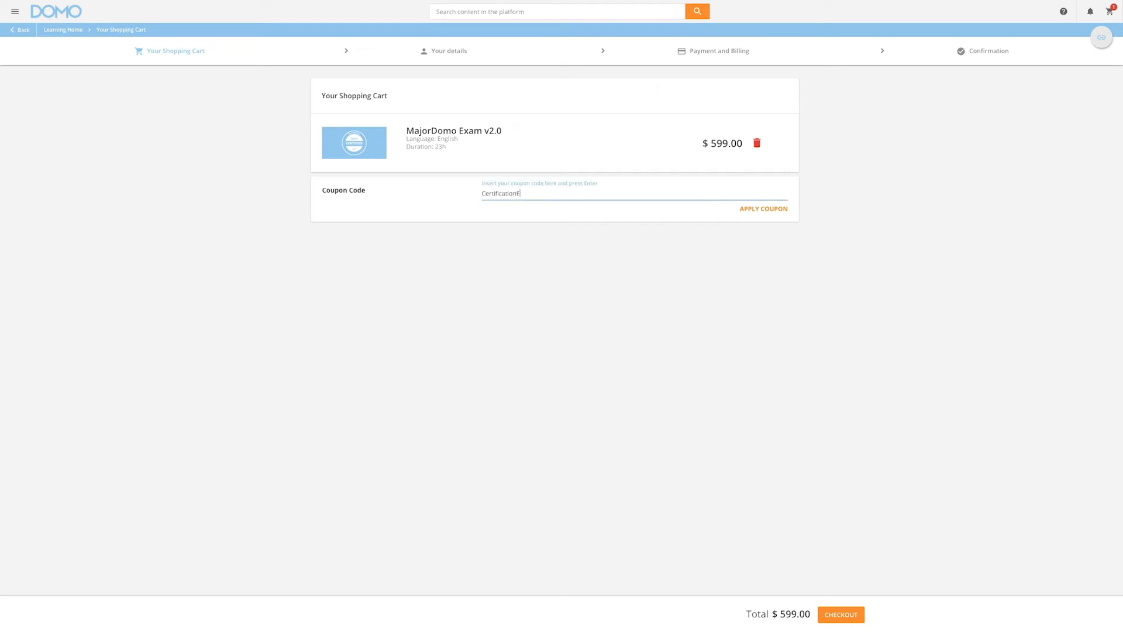
pyautogui.click(763, 208)
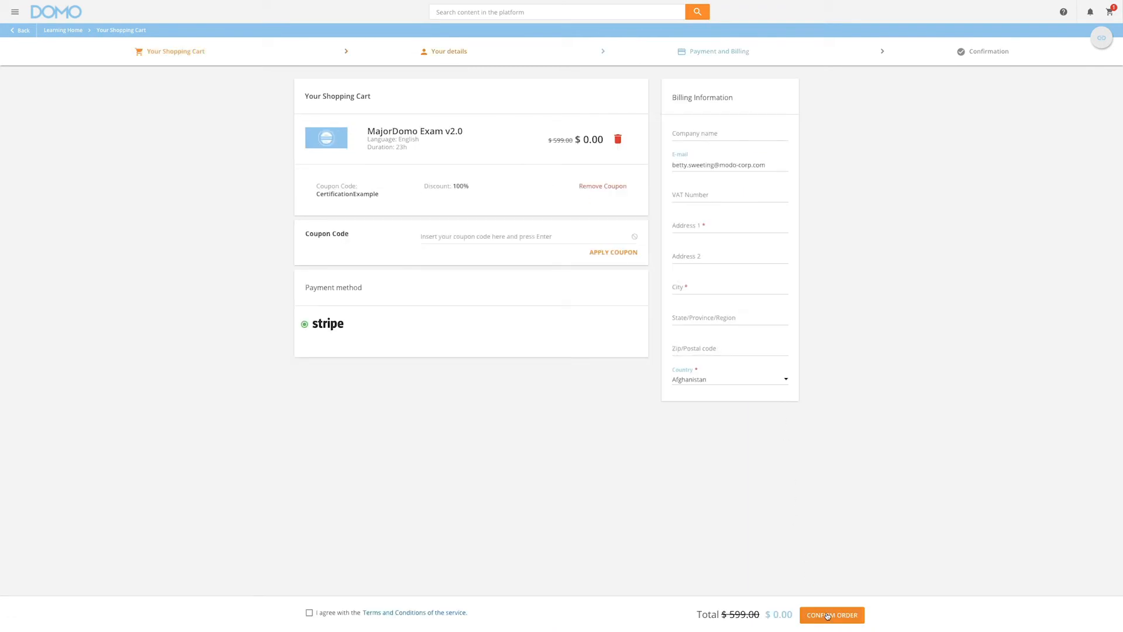
# Complete billing, accept the Terms and Conditions, and confirm the $0.00 order
pyautogui.click(729, 128)
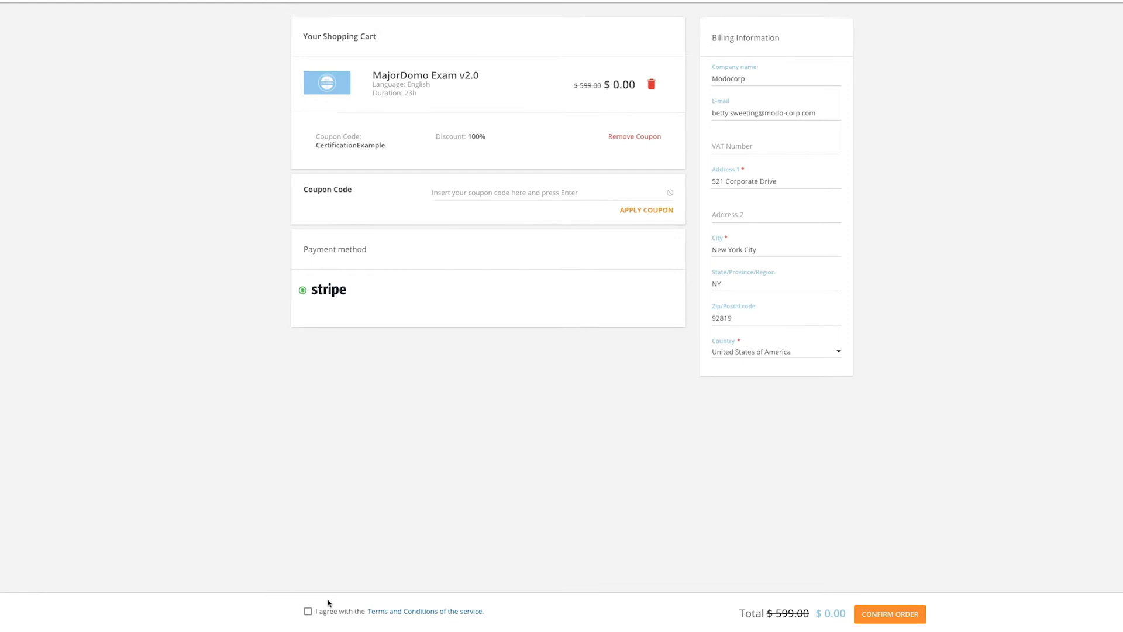
pyautogui.click(308, 610)
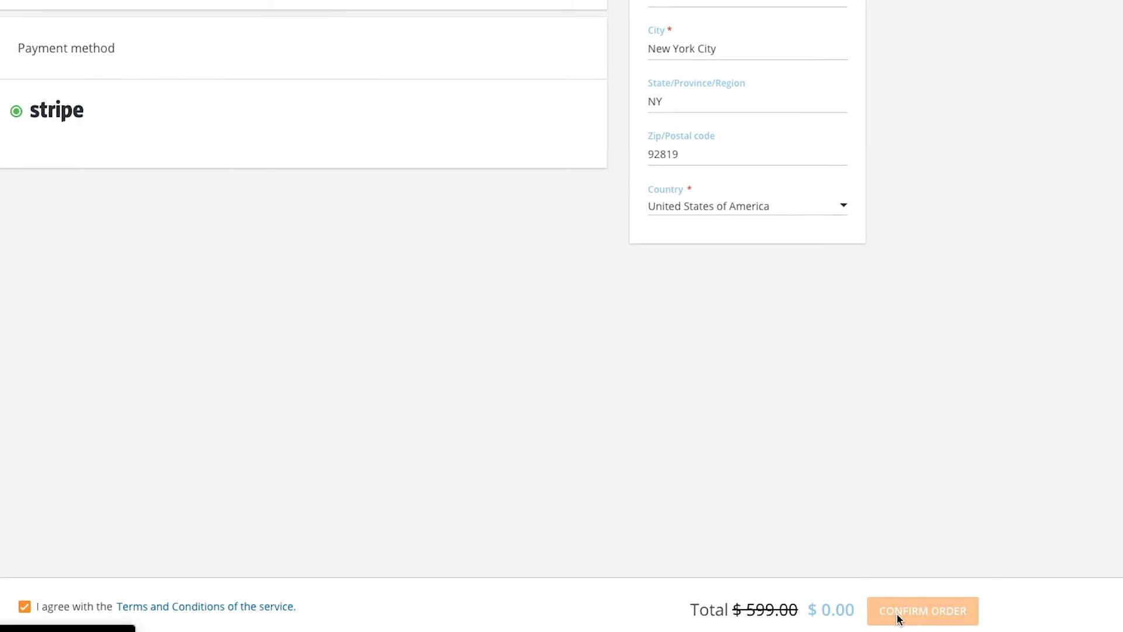
pyautogui.click(922, 611)
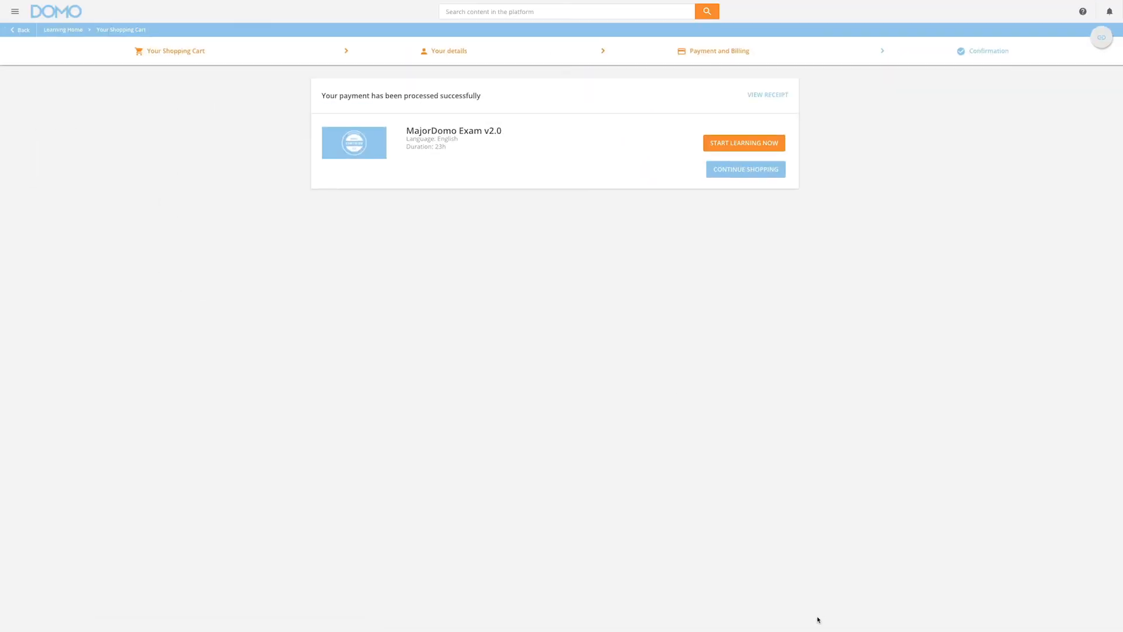
pyautogui.moveTo(700, 221)
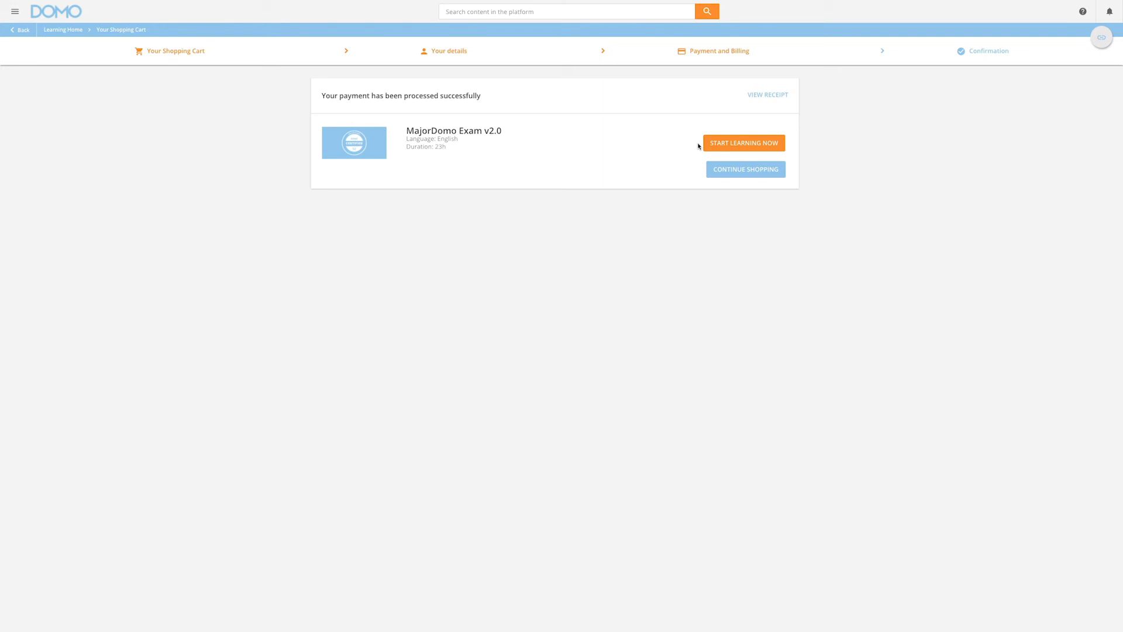
pyautogui.moveTo(701, 173)
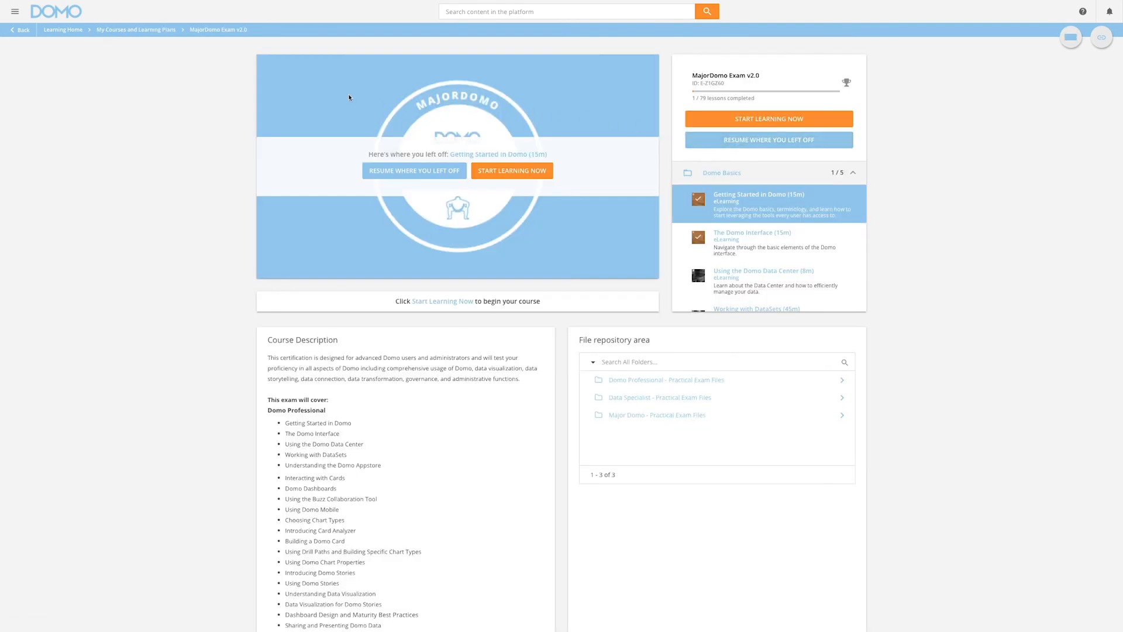
# Show the main navigation menu from the purchased MajorDomo Exam v2.0 course page
pyautogui.click(14, 10)
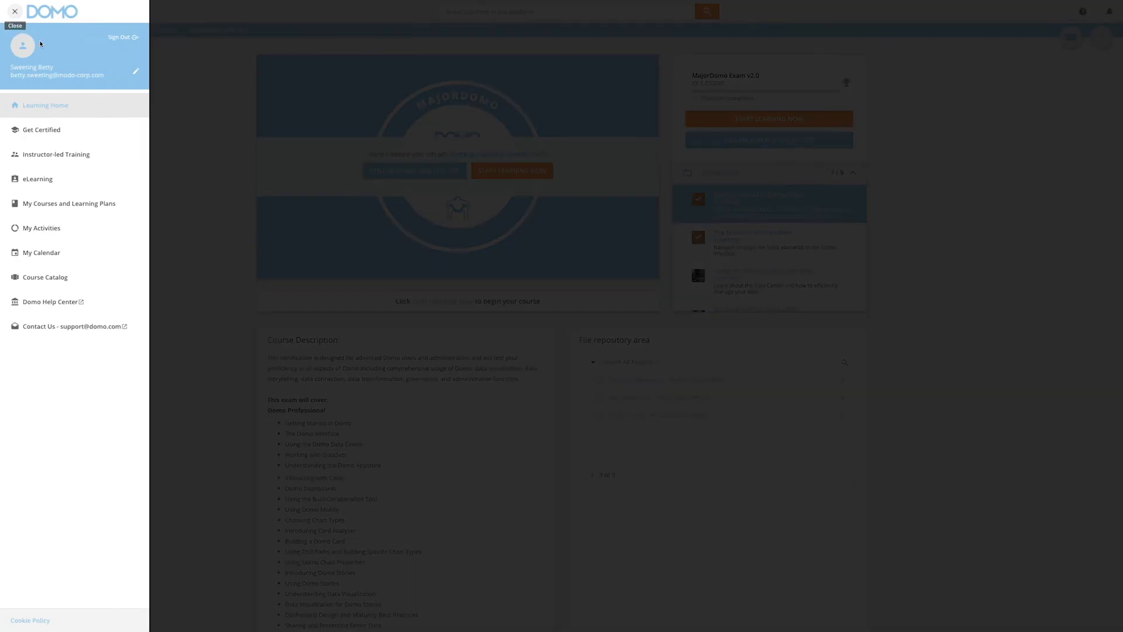